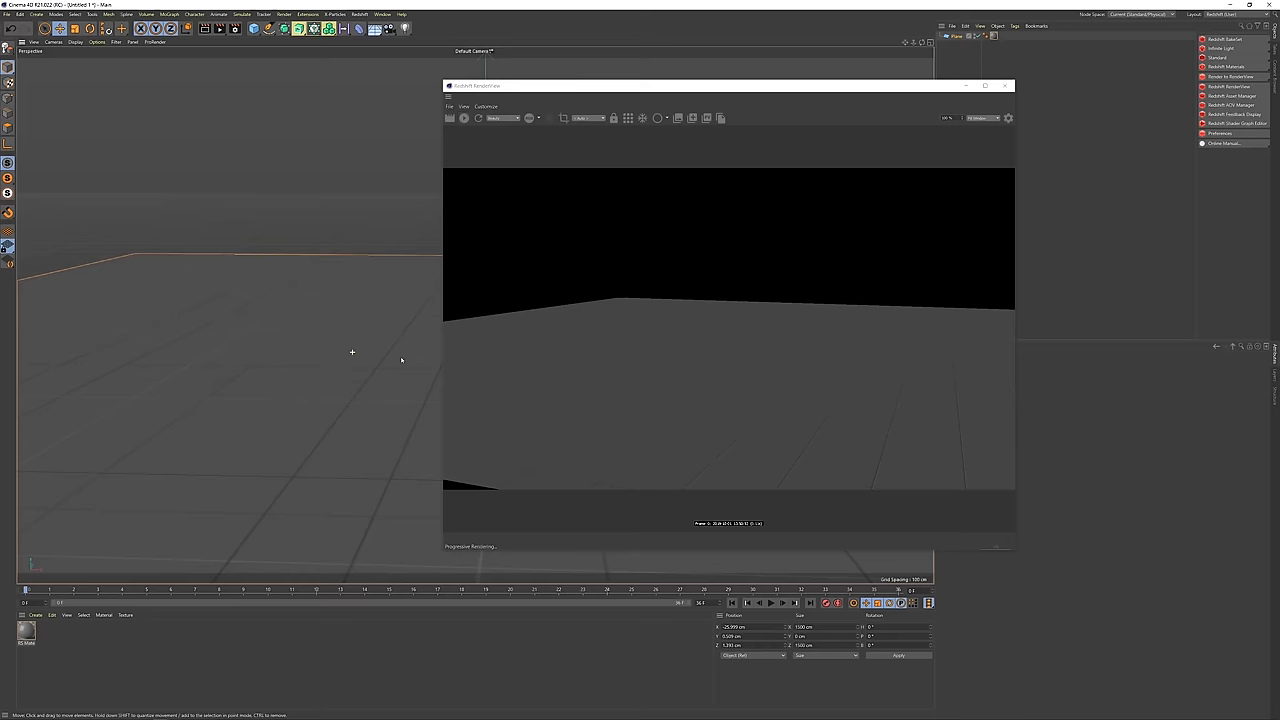
Launch a progressive Redshift RenderView test render of the ground plane
left_click(1005, 85)
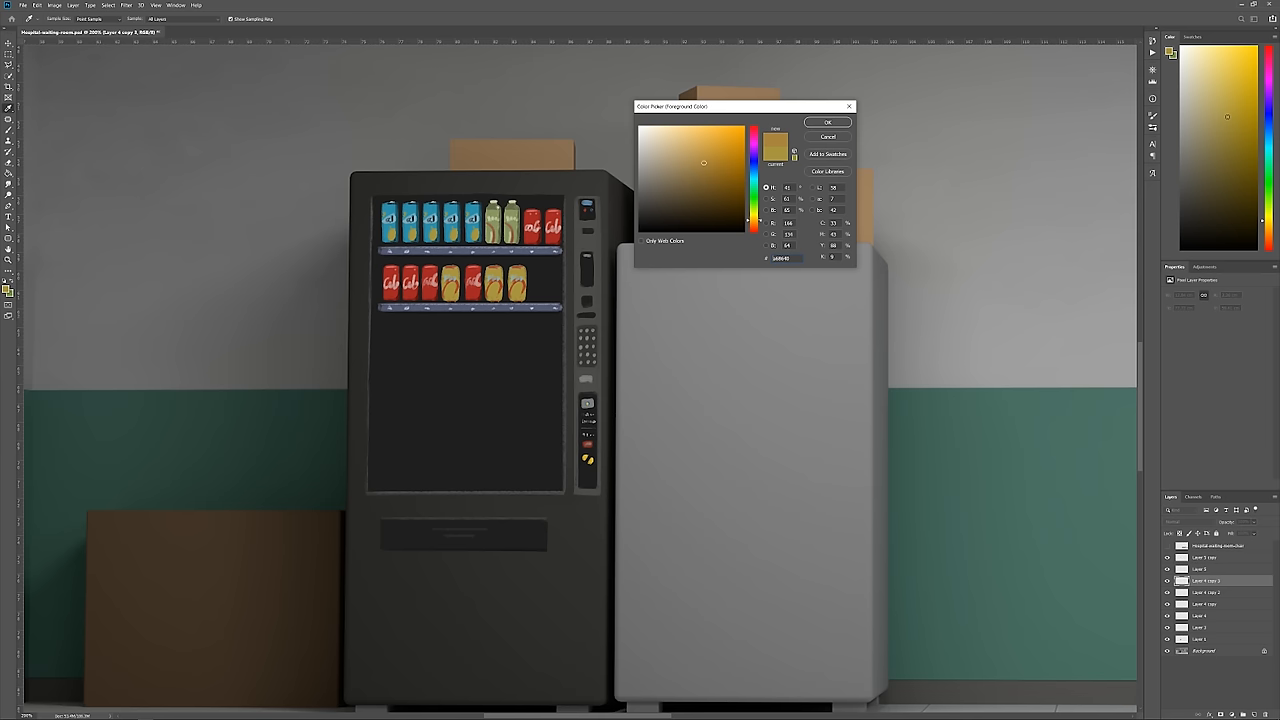
Choose a paint colour for the vending machine, cooler and boxes
left_click(828, 121)
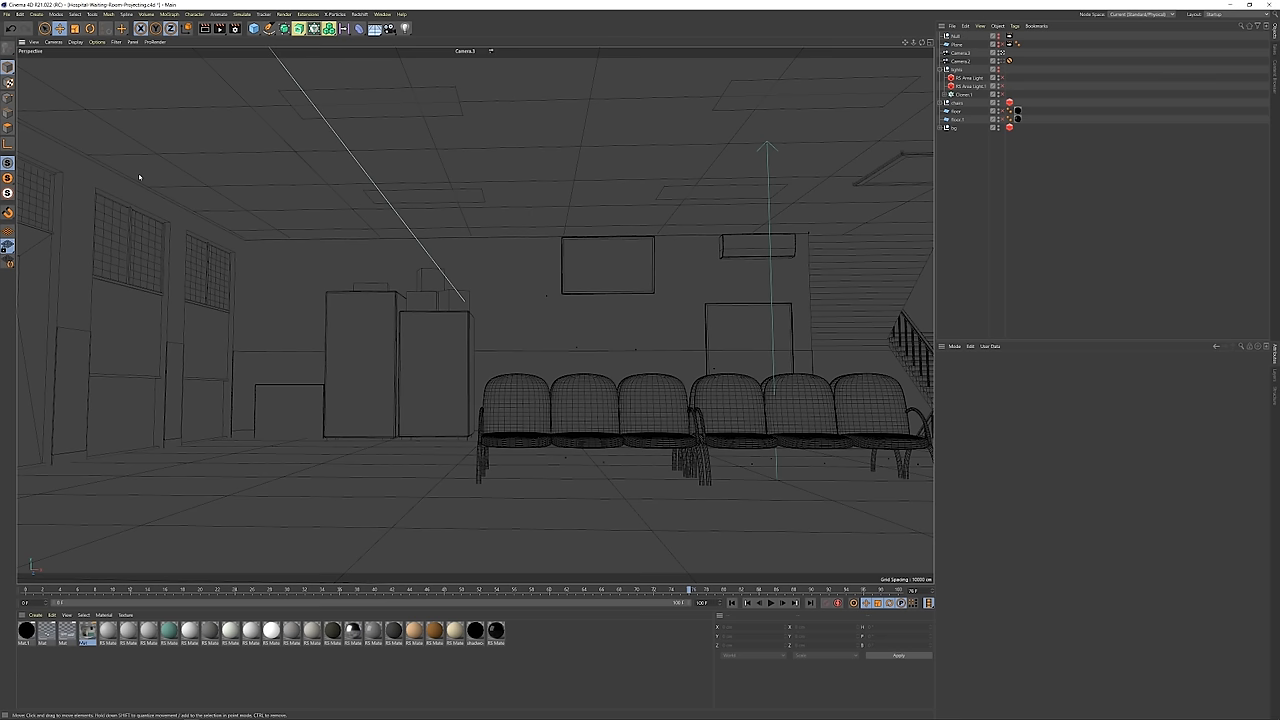
Camera-project the painted waiting-room material onto the room objects and view through the projection camera
double_click(86, 629)
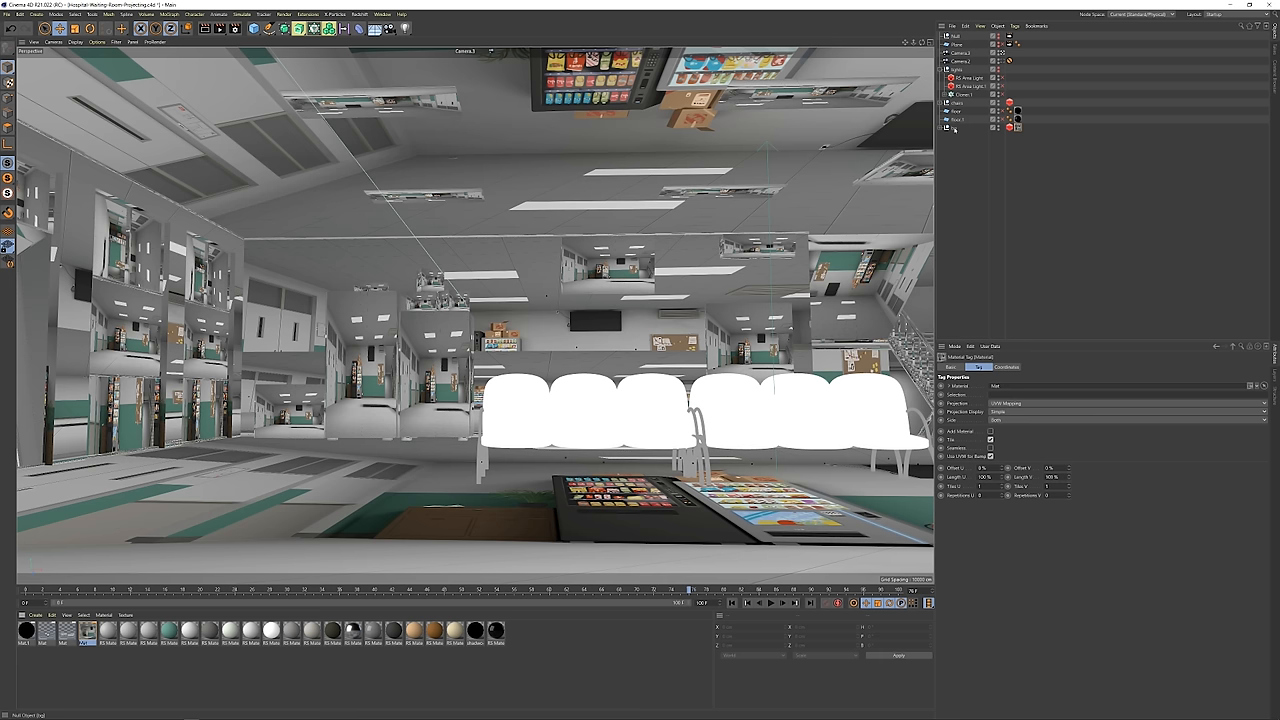
left_click(1127, 403)
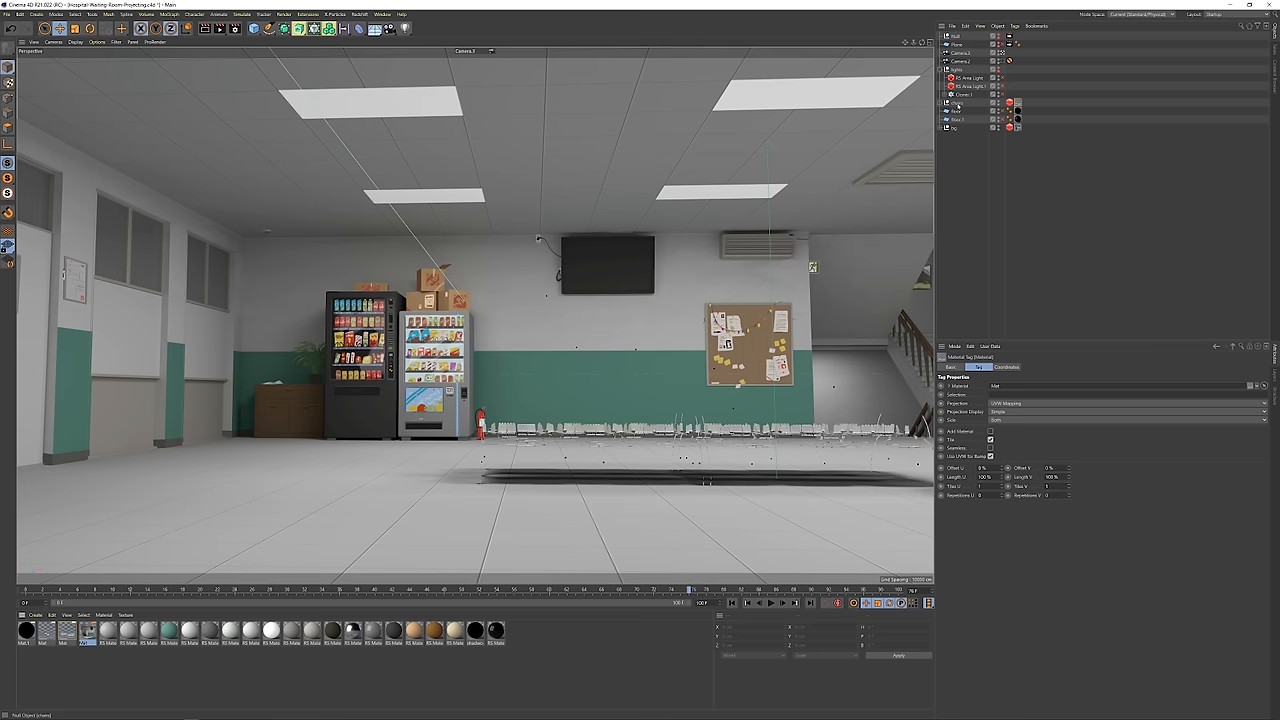
left_click(1128, 403)
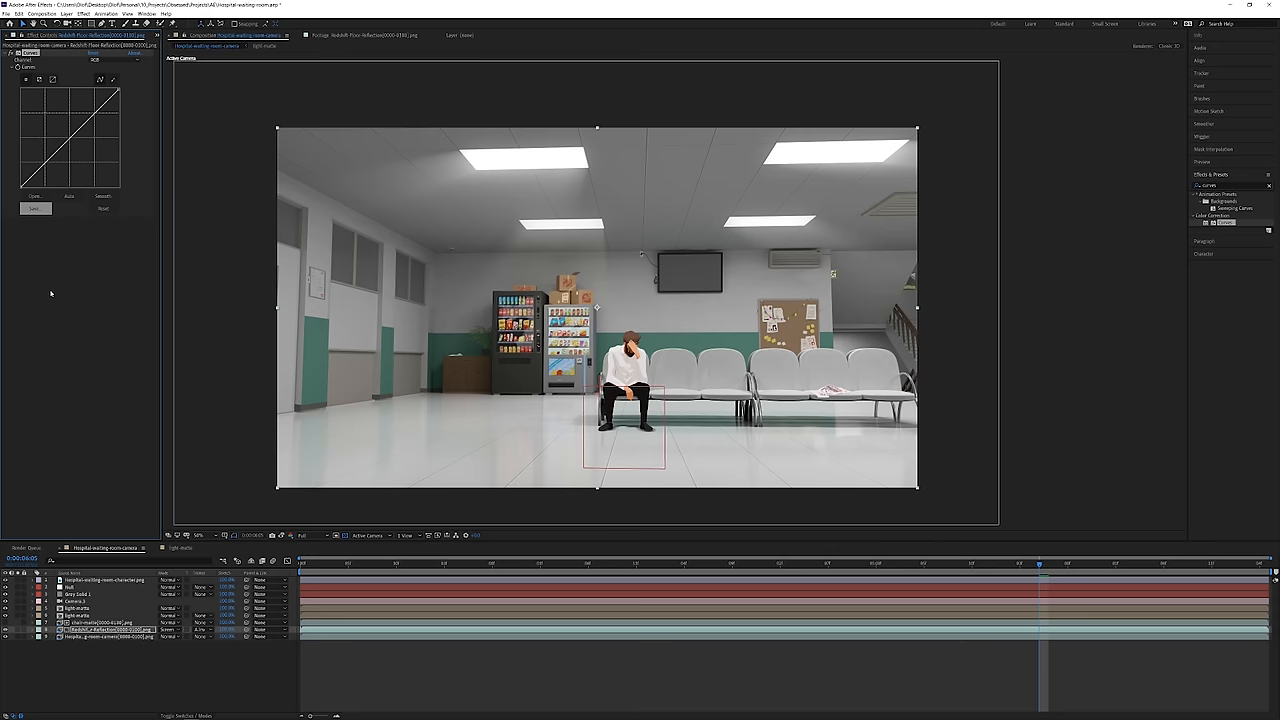
Boost the floor-reflection layer's contrast with a steeper Curves adjustment
left_click(178, 629)
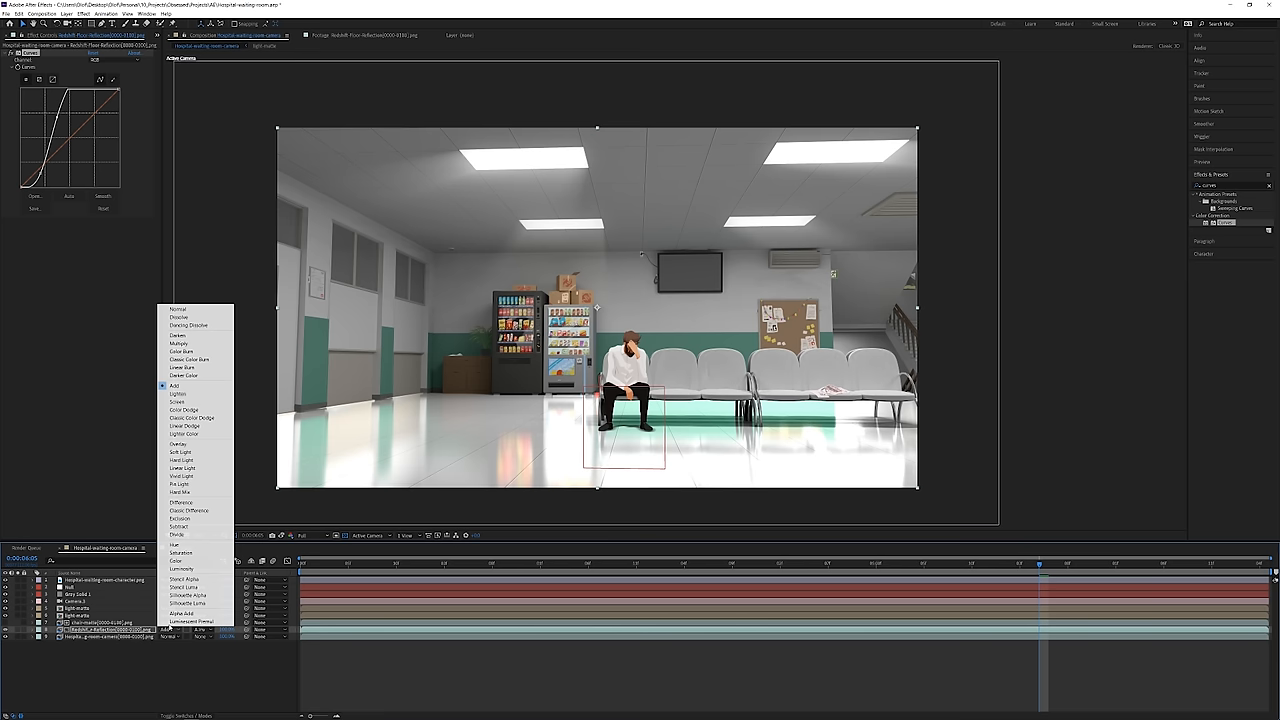